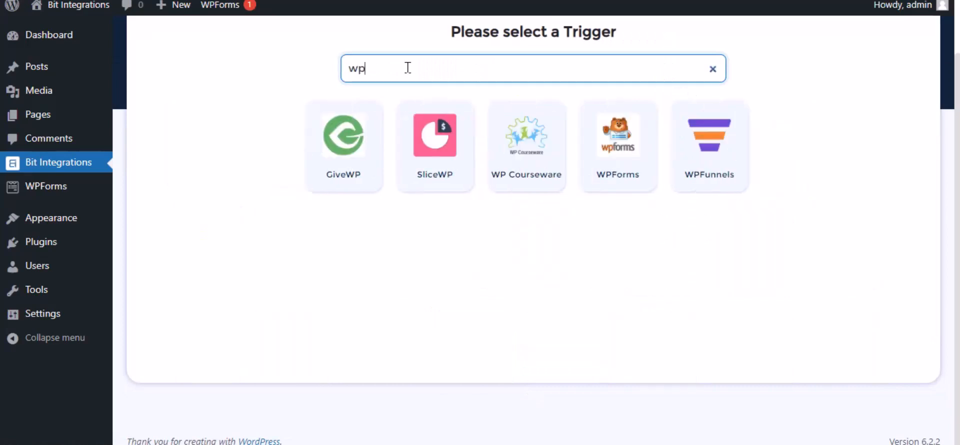
- Use WPForms as the trigger with Simple Contact Form and continue to the action catalogue
left_click(617, 145)
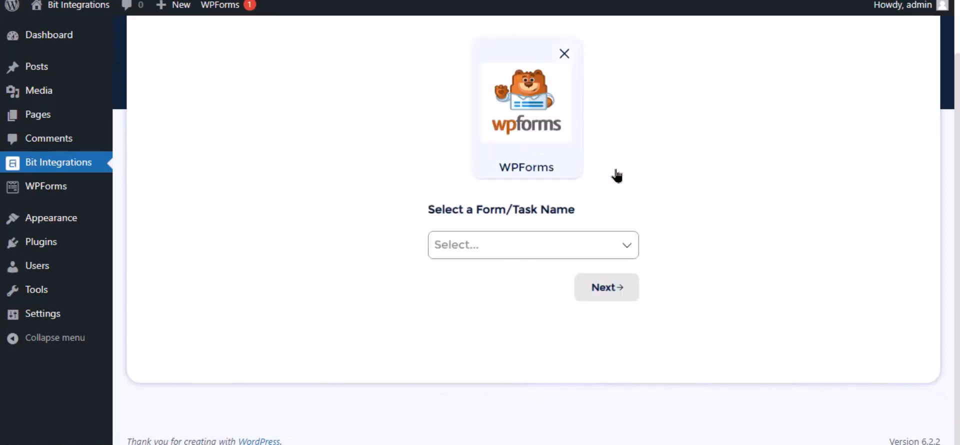
left_click(533, 245)
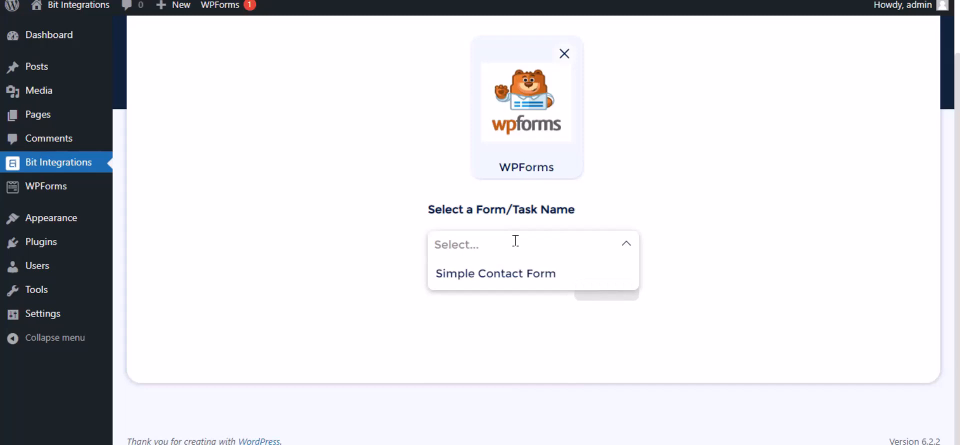
left_click(495, 272)
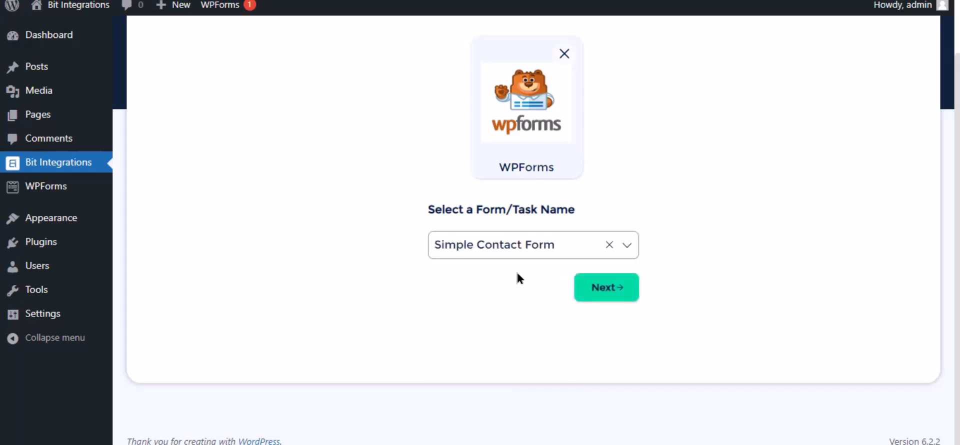
left_click(606, 286)
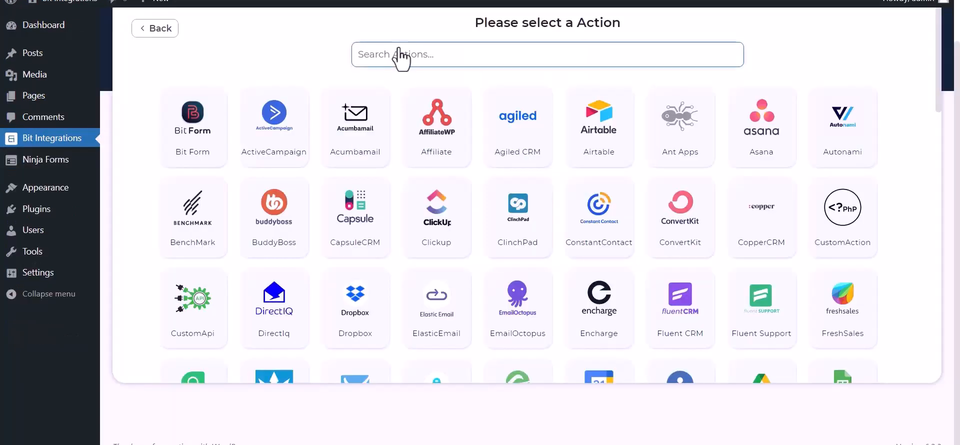
mouse_move(346, 70)
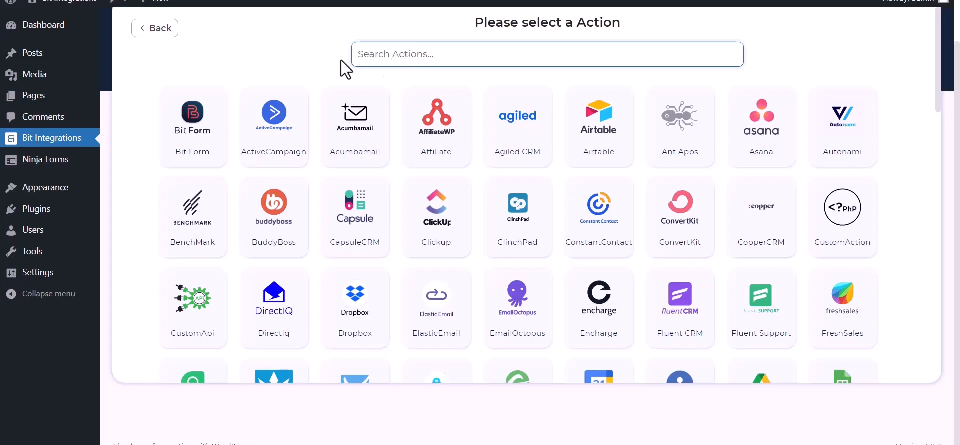
- Search 'fre' in the actions and choose FreshSales as the action
type("fresh")
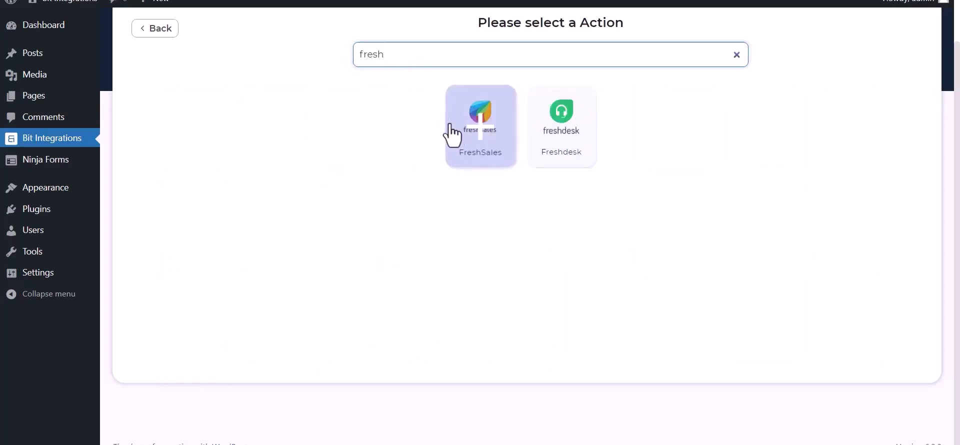
left_click(480, 125)
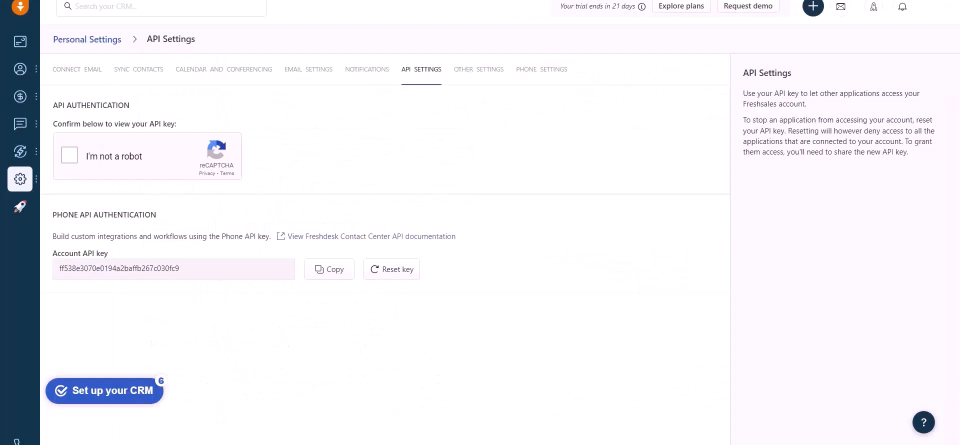
mouse_move(309, 152)
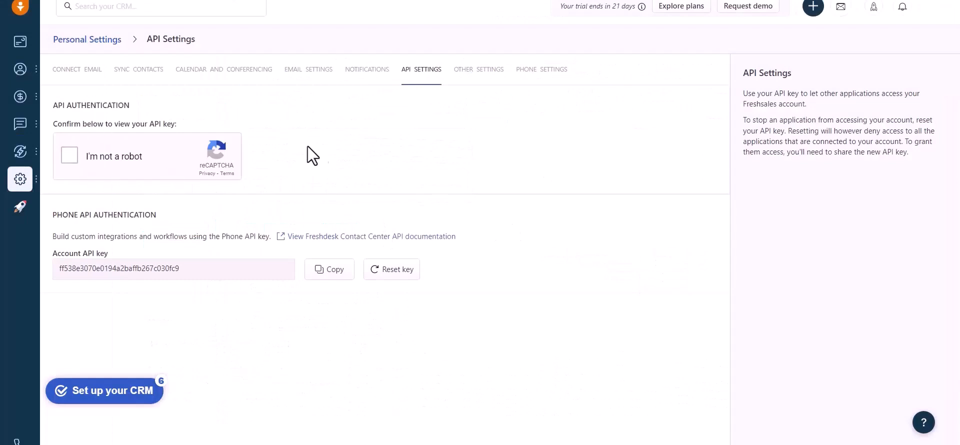
- Pass the 'I'm not a robot' image challenge to reveal the Freshsales API key
left_click(70, 154)
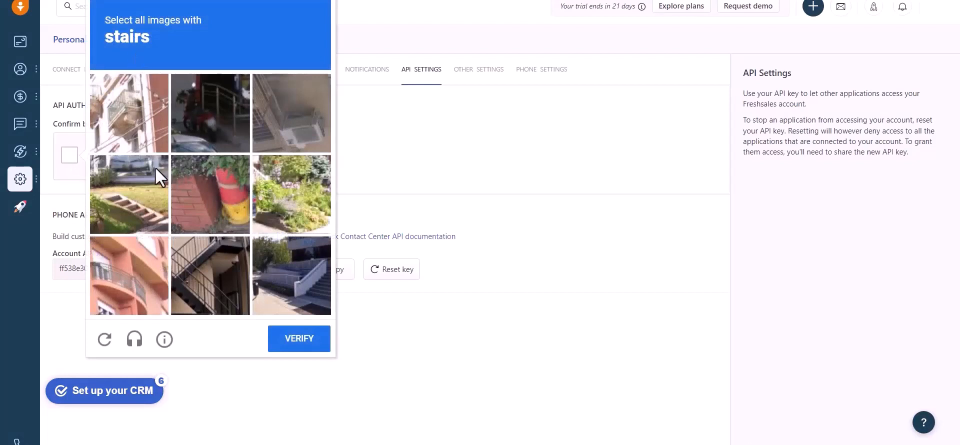
left_click(210, 275)
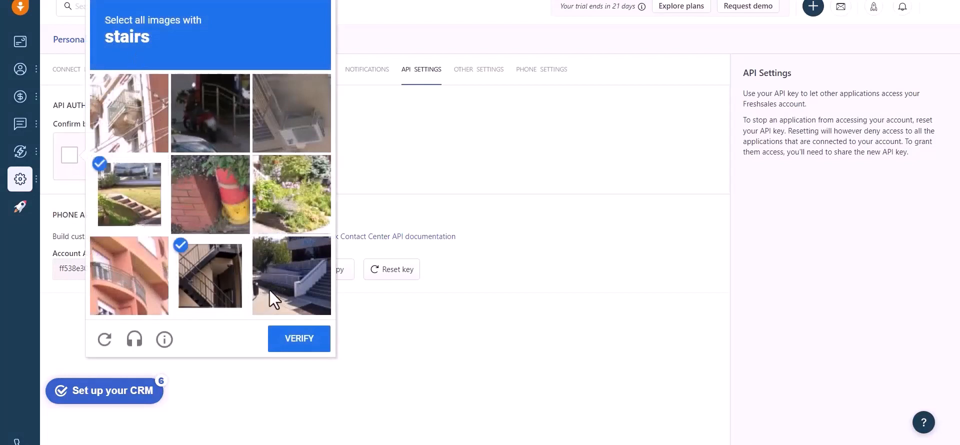
left_click(299, 337)
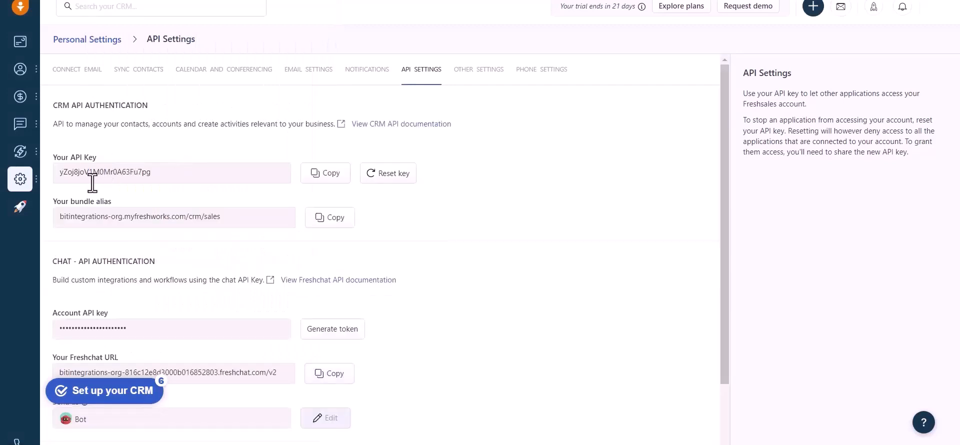
mouse_move(304, 228)
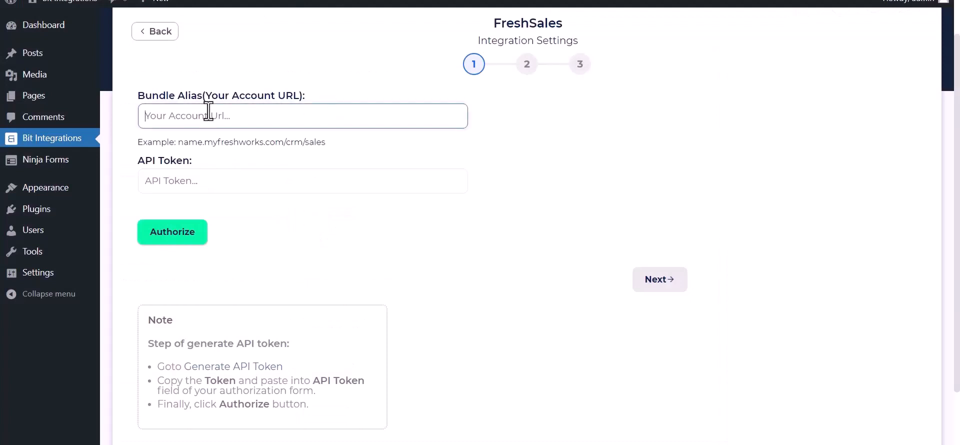
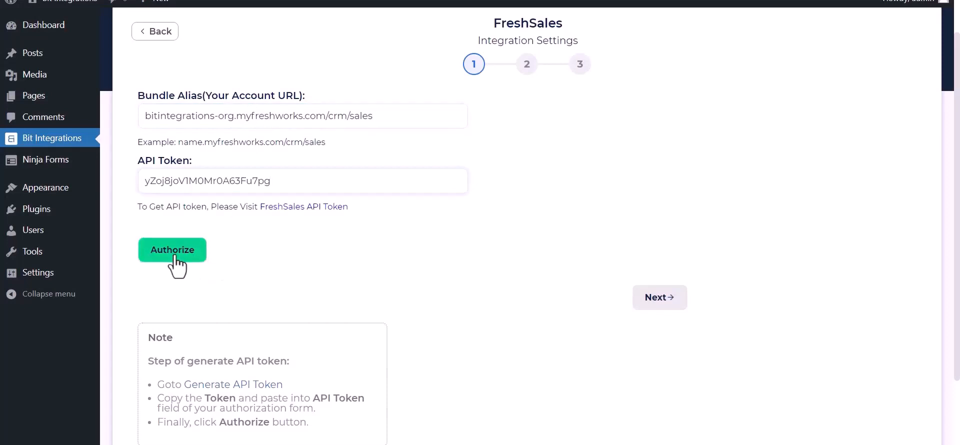
left_click(172, 250)
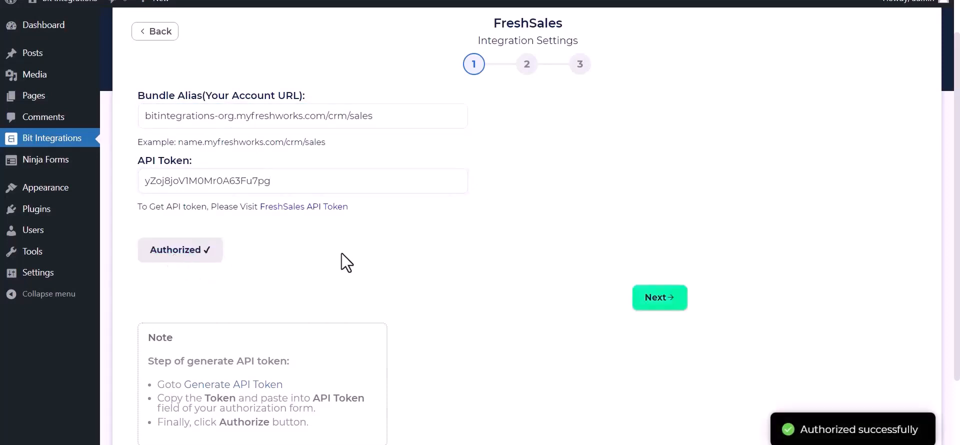
mouse_move(636, 420)
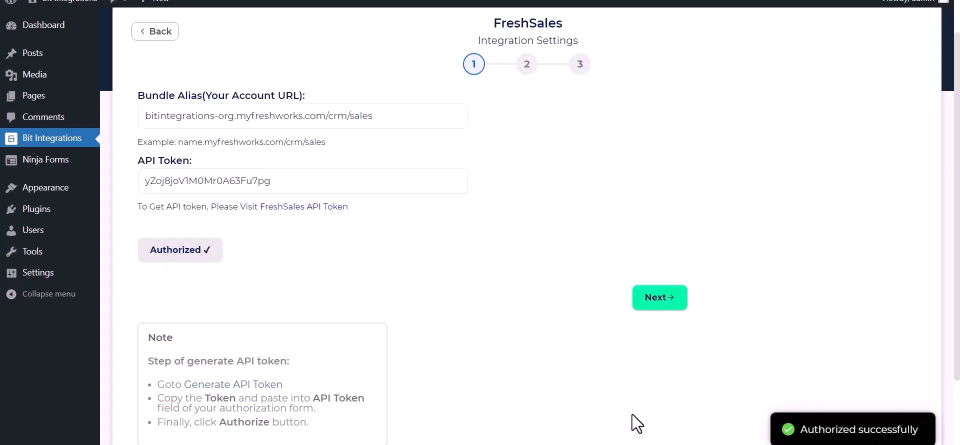
- Set Contact as the FreshSales module for the action
left_click(660, 297)
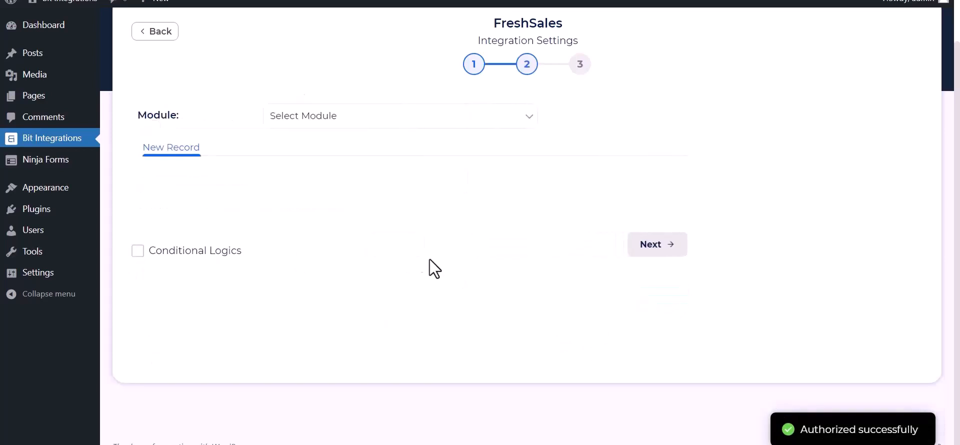
left_click(399, 115)
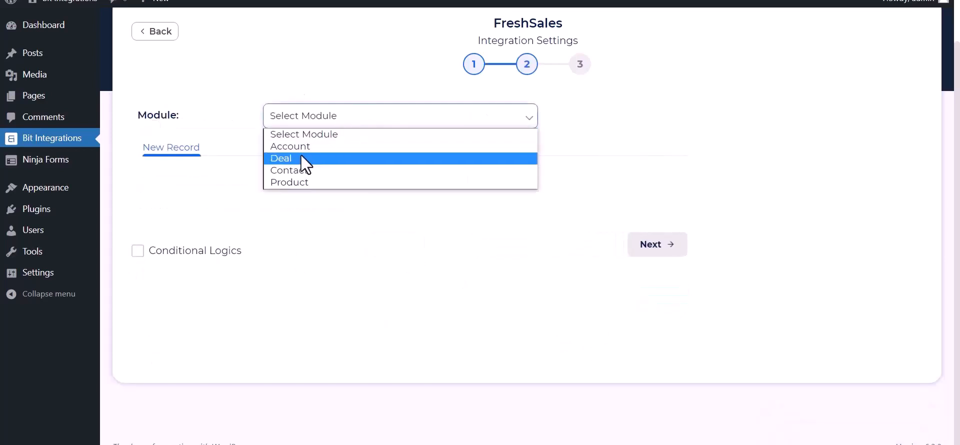
left_click(282, 170)
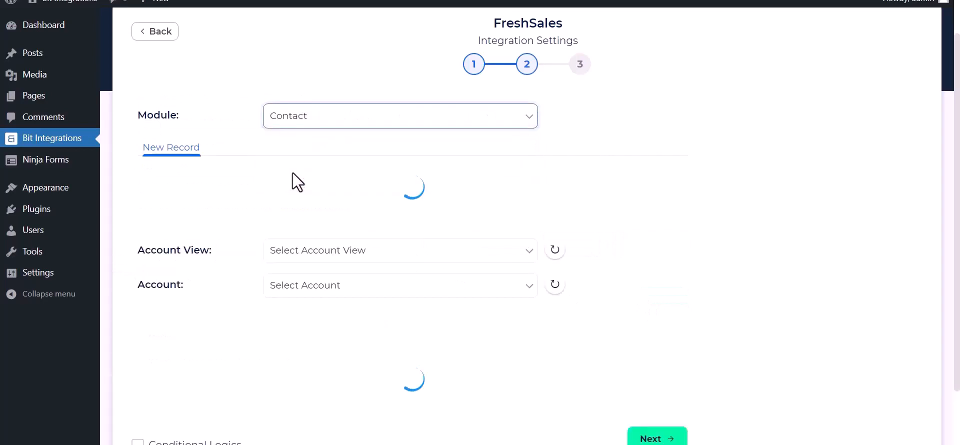
mouse_move(241, 182)
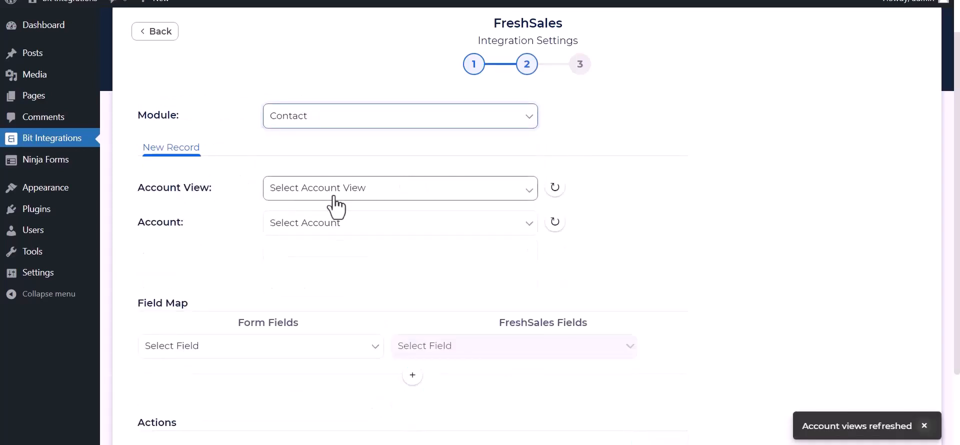
- Choose My Accounts as the account view and Acme Inc (sample) as the account
left_click(400, 188)
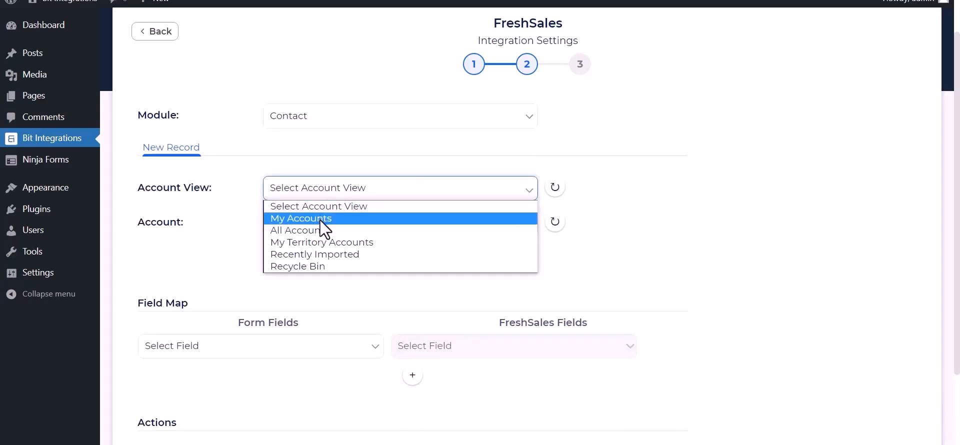
left_click(300, 218)
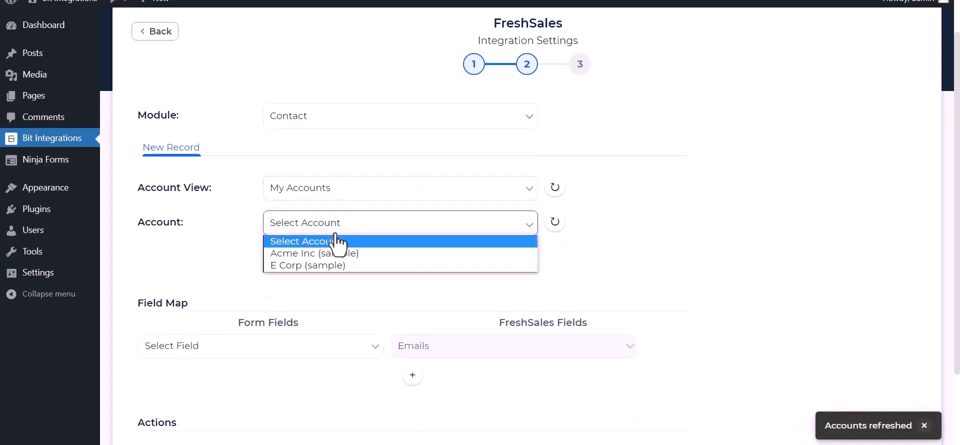
mouse_move(322, 262)
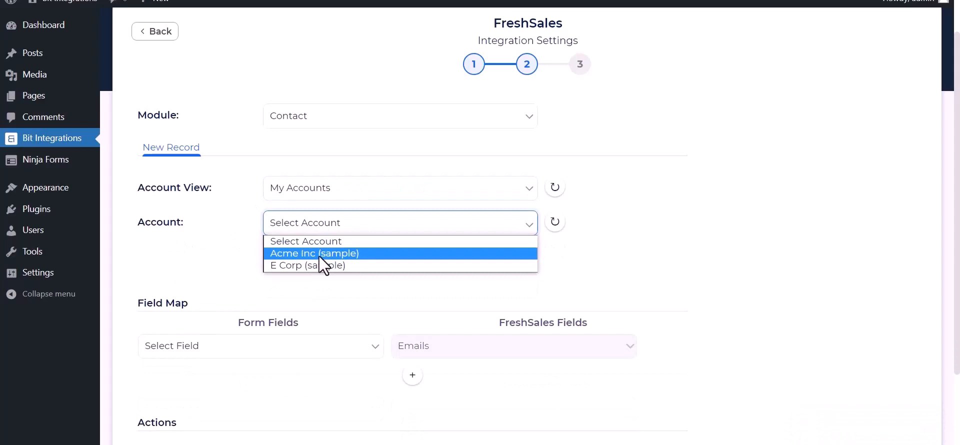
left_click(314, 253)
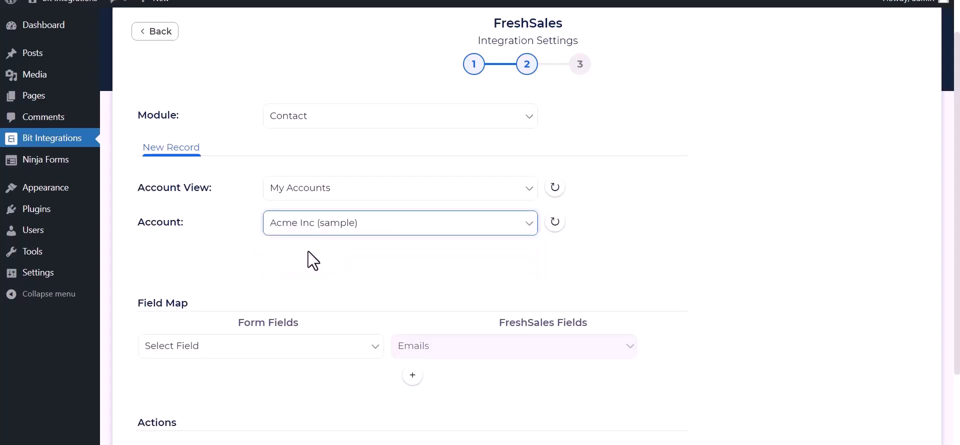
scroll("down", 3)
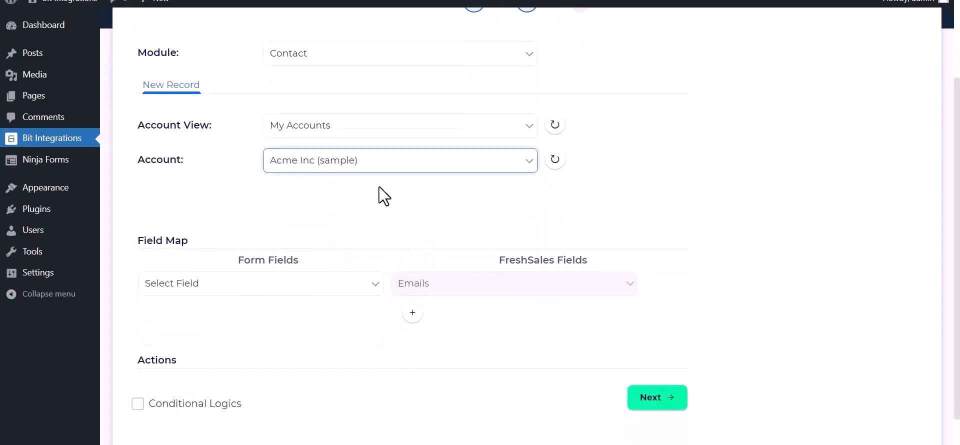
- Add mapping rows for Name → First name and Phone → Mobile, and enable conditional logics
left_click(412, 312)
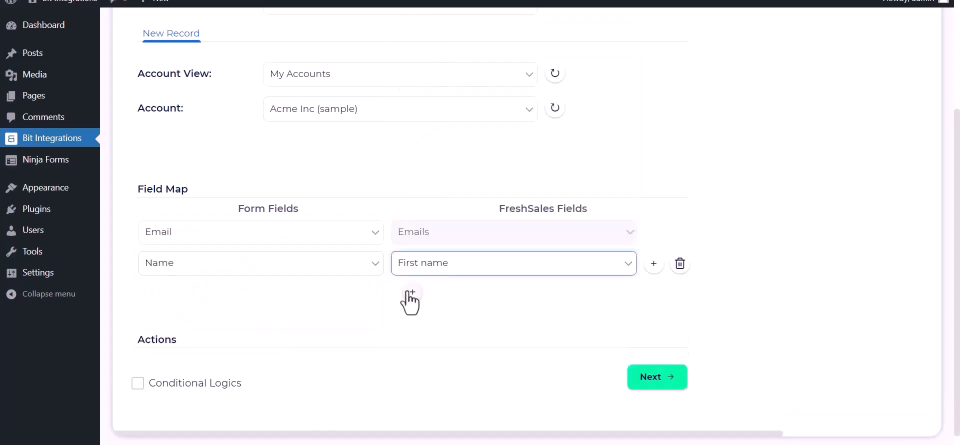
left_click(411, 301)
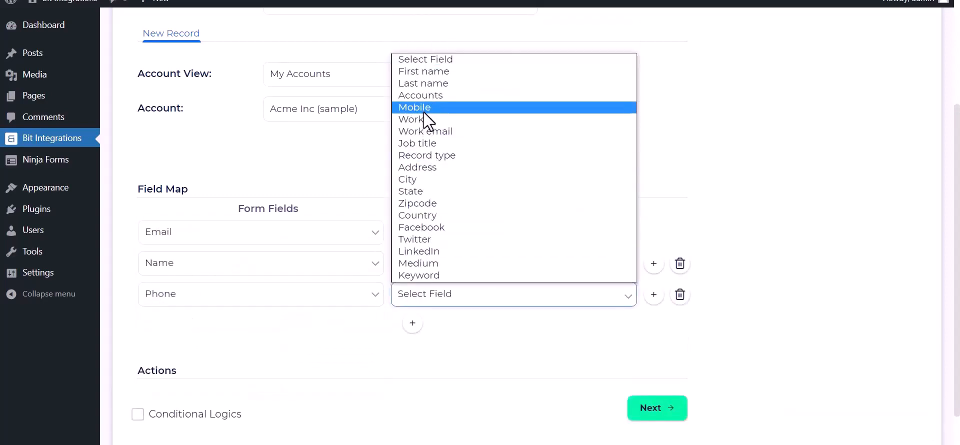
left_click(414, 107)
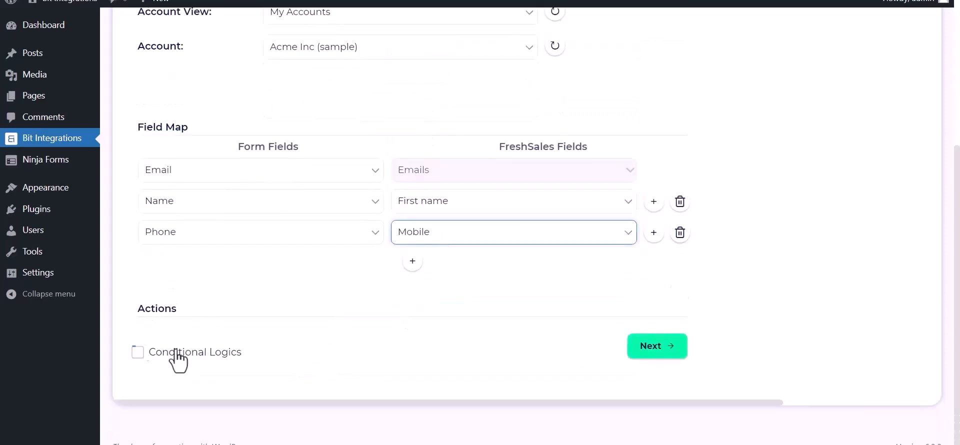
left_click(137, 352)
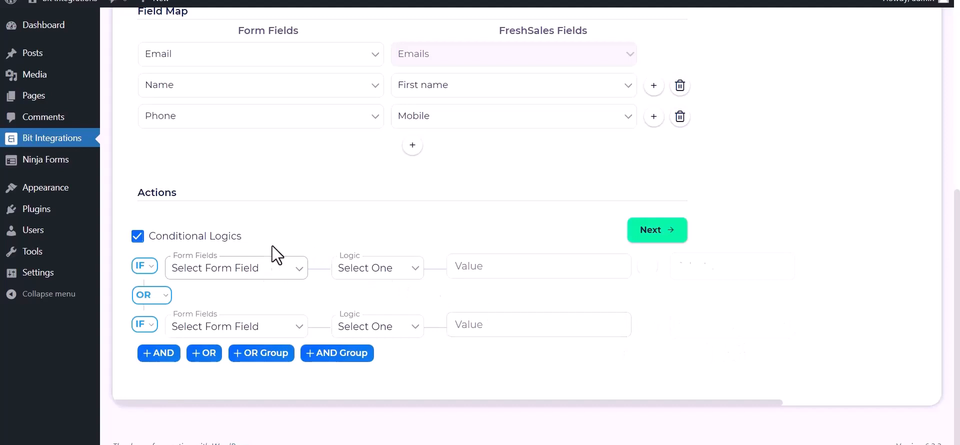
- Finish and save the FreshSales integration
left_click(657, 230)
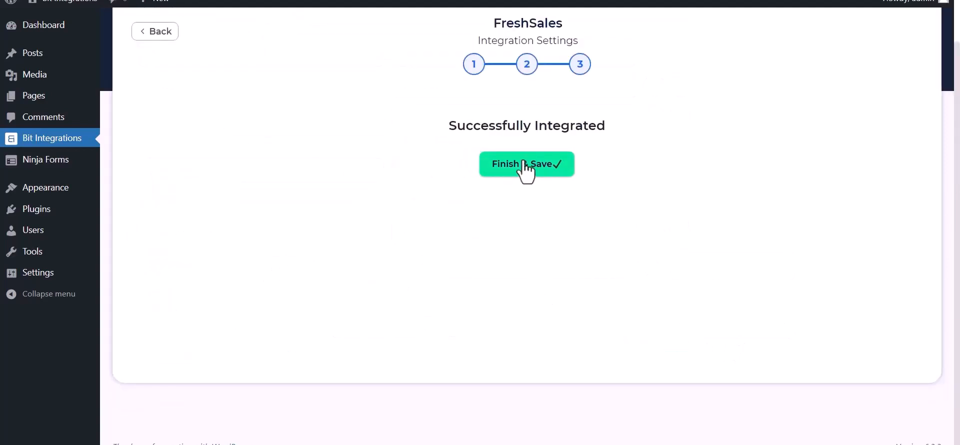
left_click(526, 164)
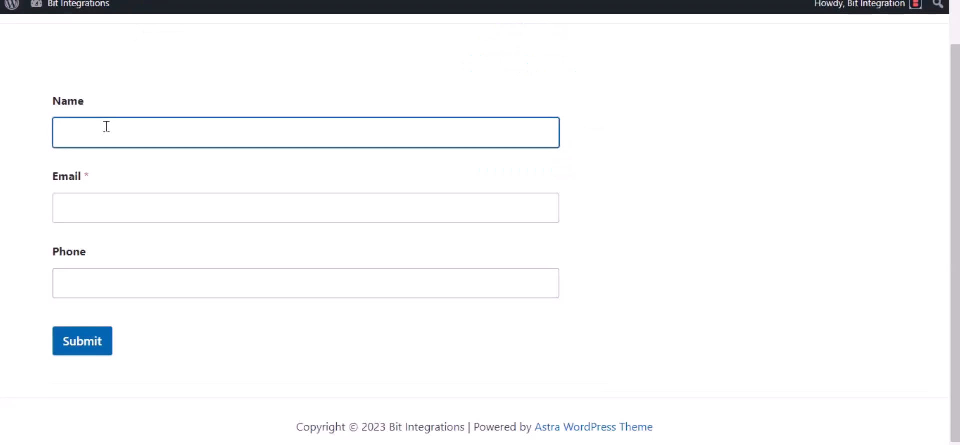
- Submit the contact form with name 'Bit Integrations', an email and phone 44455566
type("Bit I")
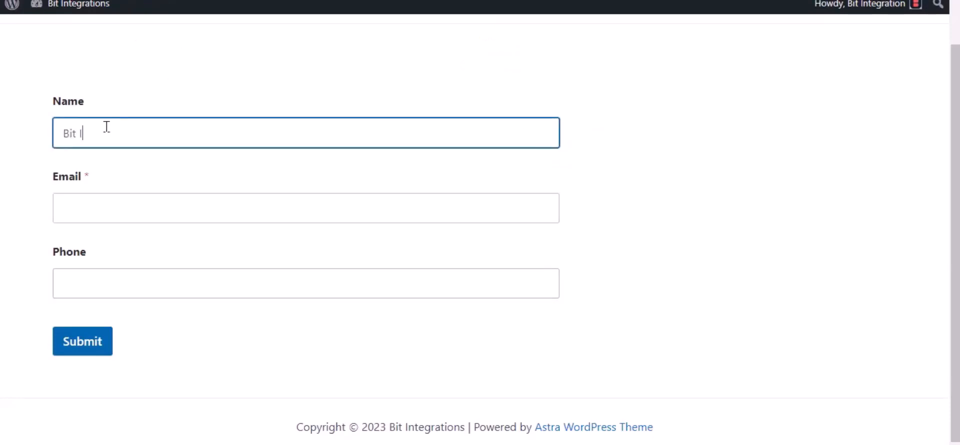
type("ntegrations")
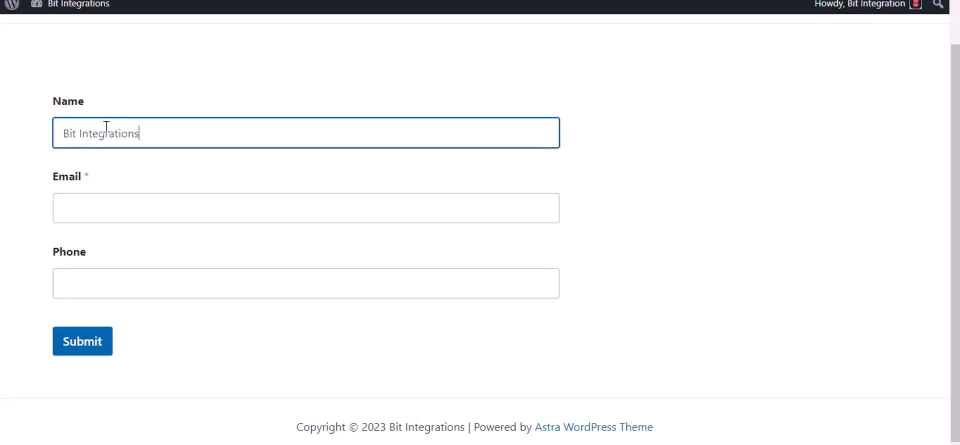
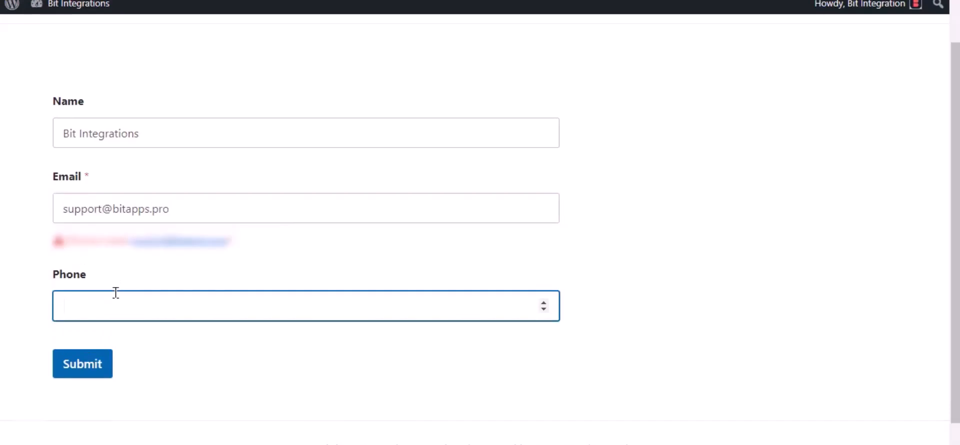
type("44455566")
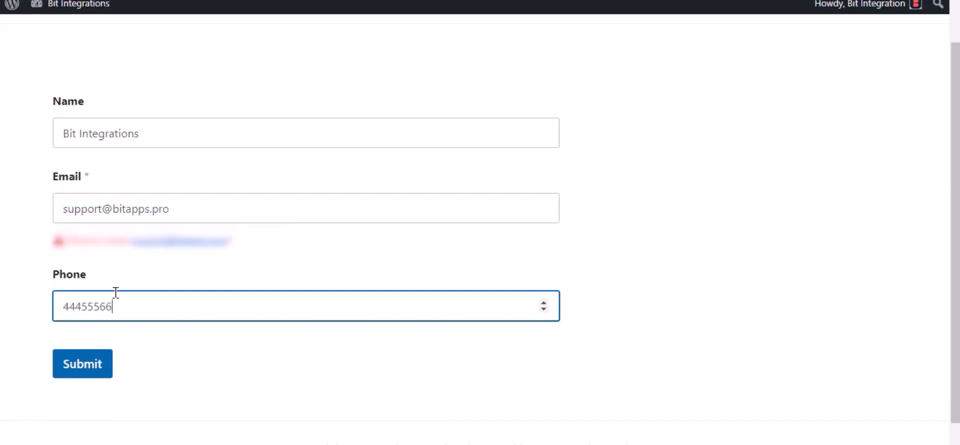
left_click(82, 363)
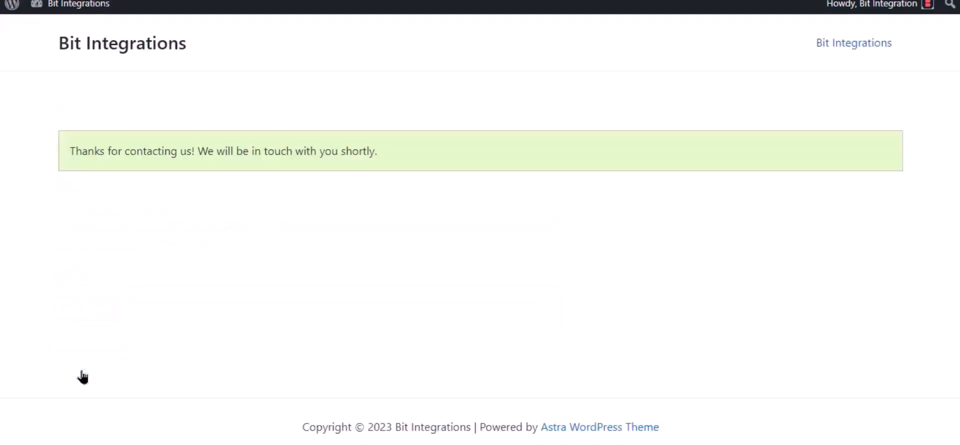
mouse_move(406, 197)
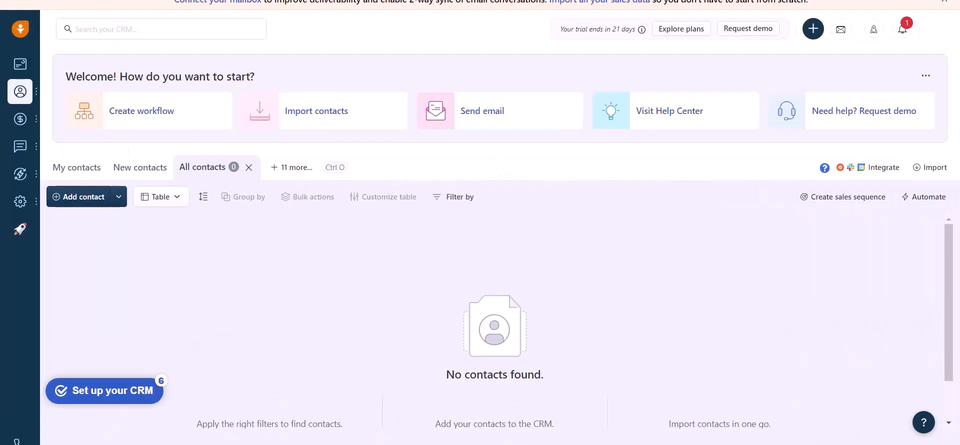
mouse_move(428, 230)
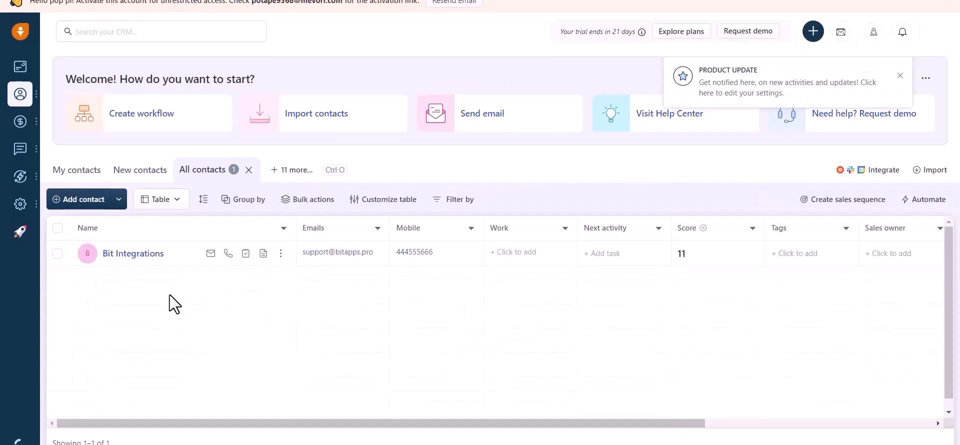
mouse_move(432, 303)
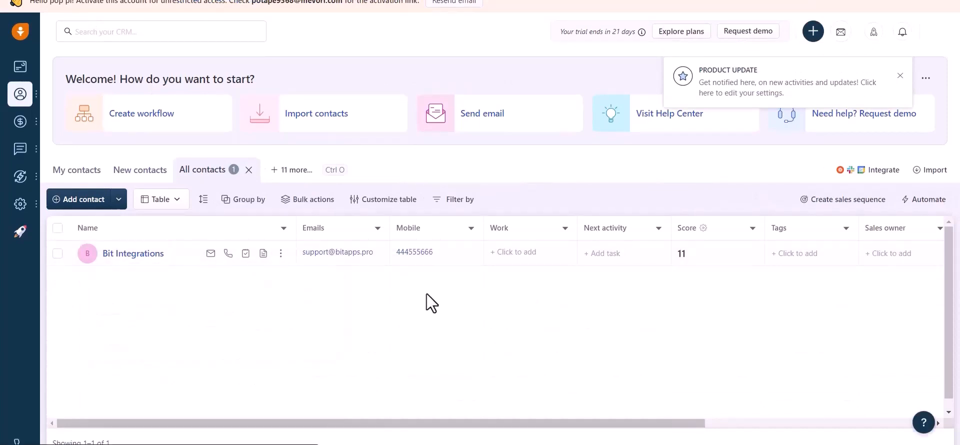